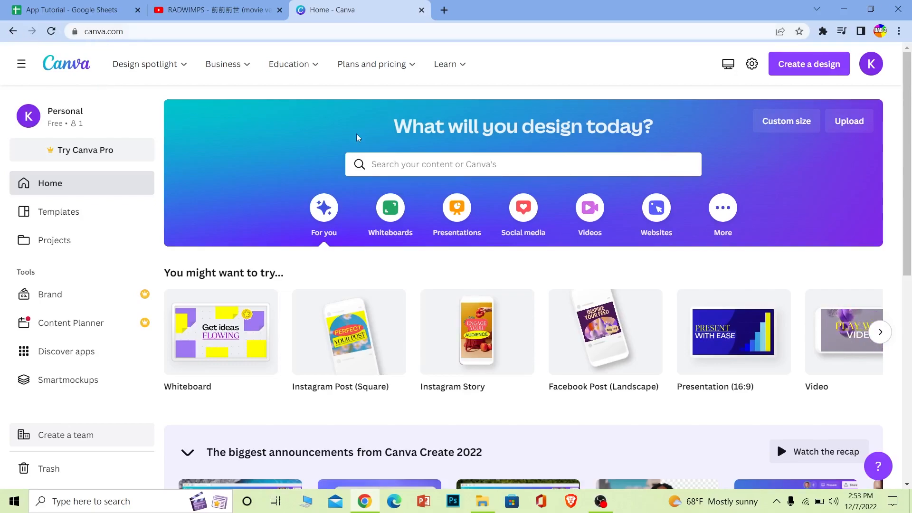
Step: Browse the Instagram Post (Square) template gallery from the Canva home page
click(522, 164)
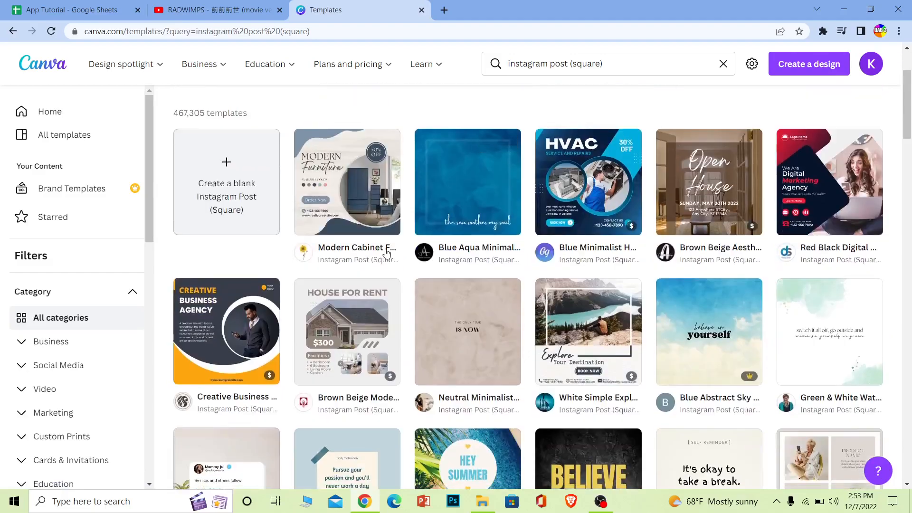
Step: Start a design from the White Minimalist quote template with the circular frame
scroll(down, 3)
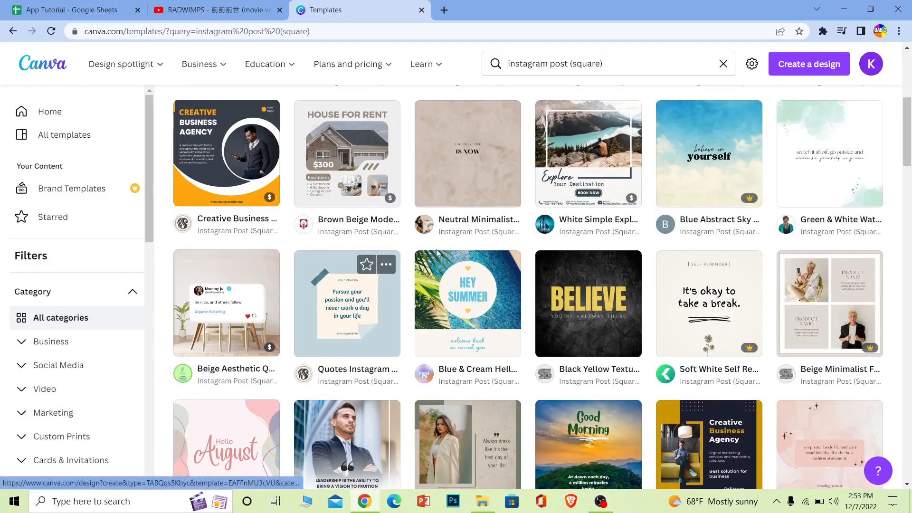
scroll(down, 3)
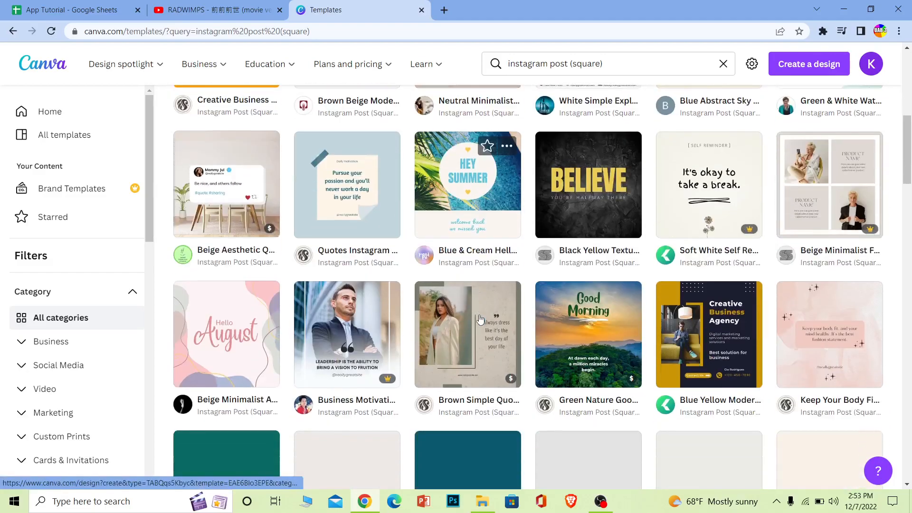
scroll(down, 3)
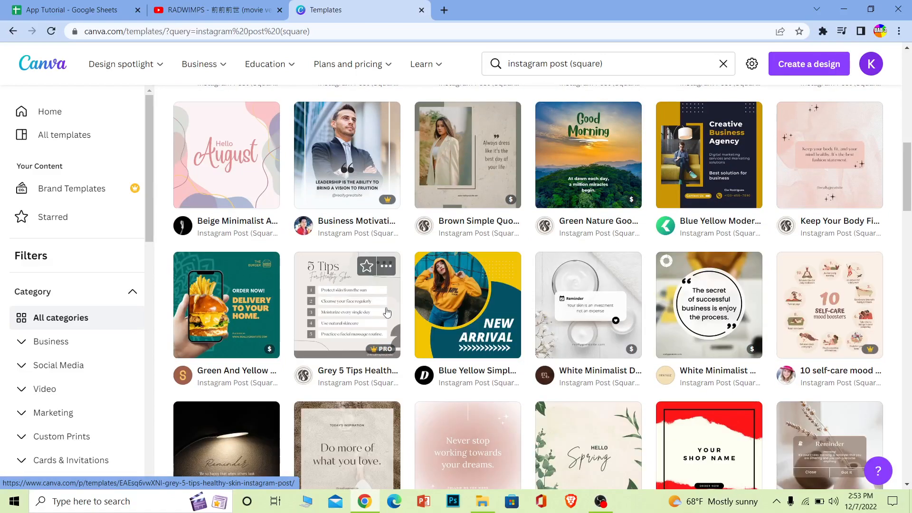
scroll(down, 3)
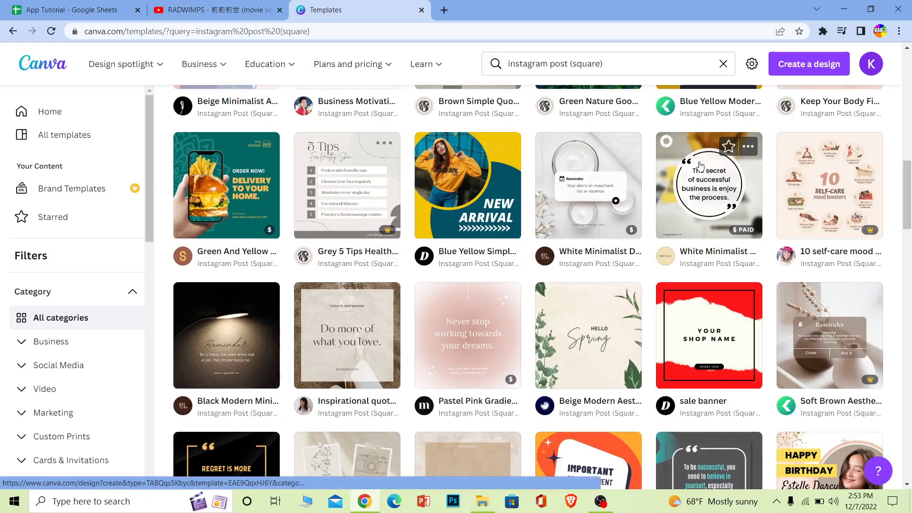
click(708, 185)
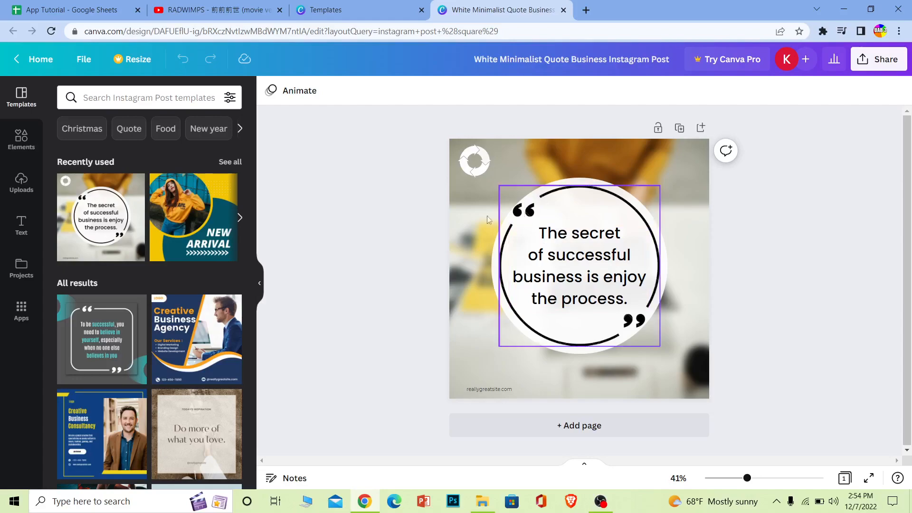
Step: Replace the quote text with 'like and subscribe to witchey kevin'
double_click(578, 265)
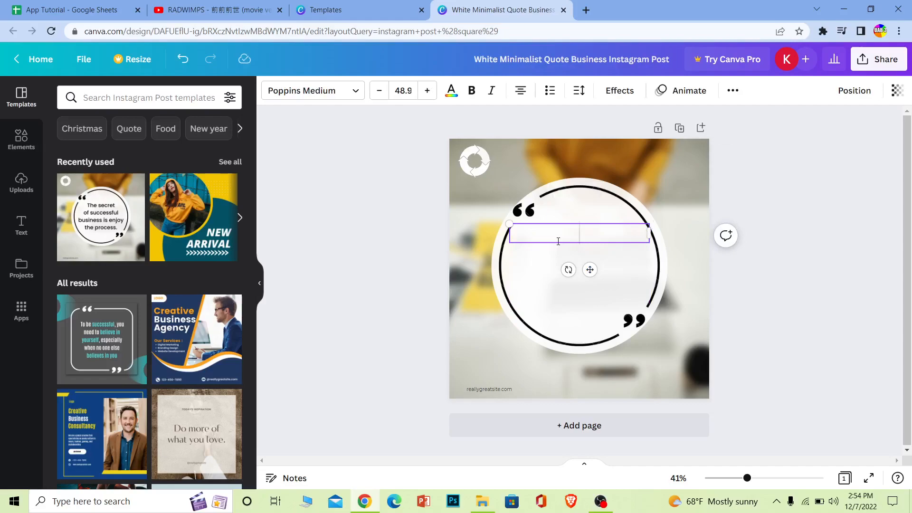
text(like and subscribe to witchey kevin)
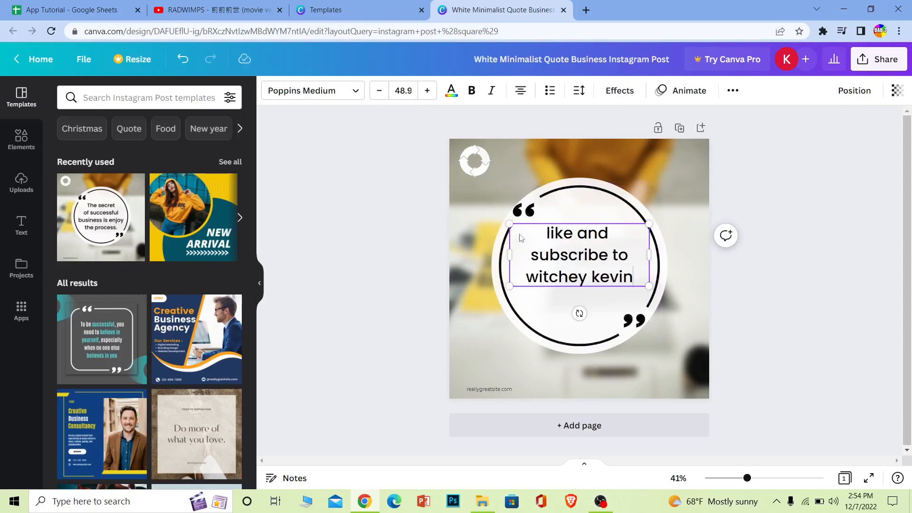
scroll(down, 3)
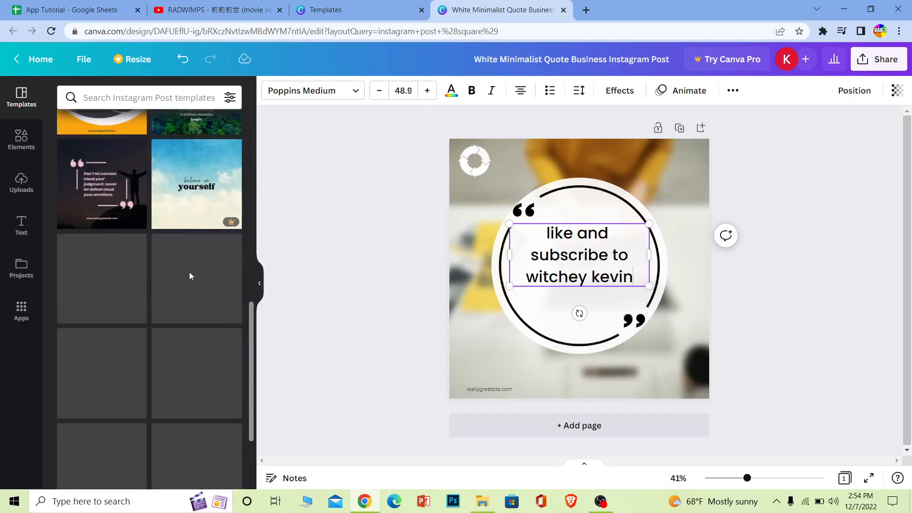
scroll(down, 3)
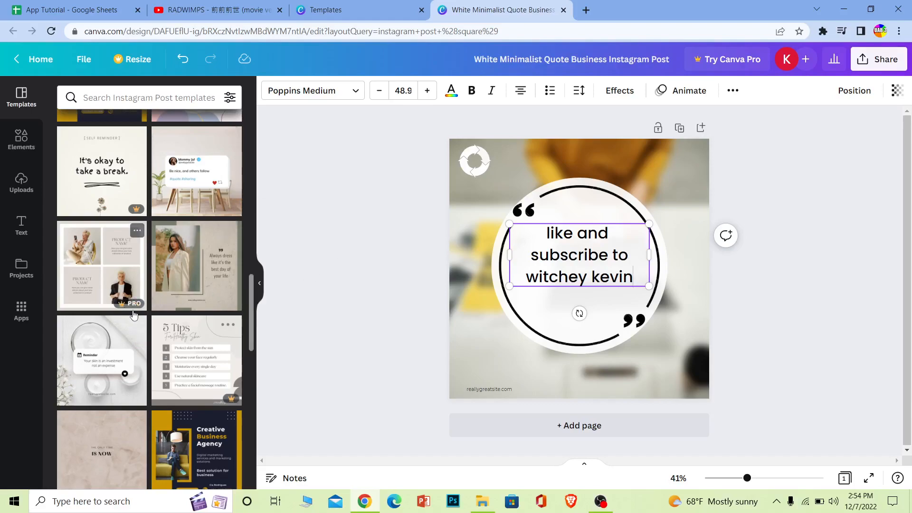
scroll(down, 3)
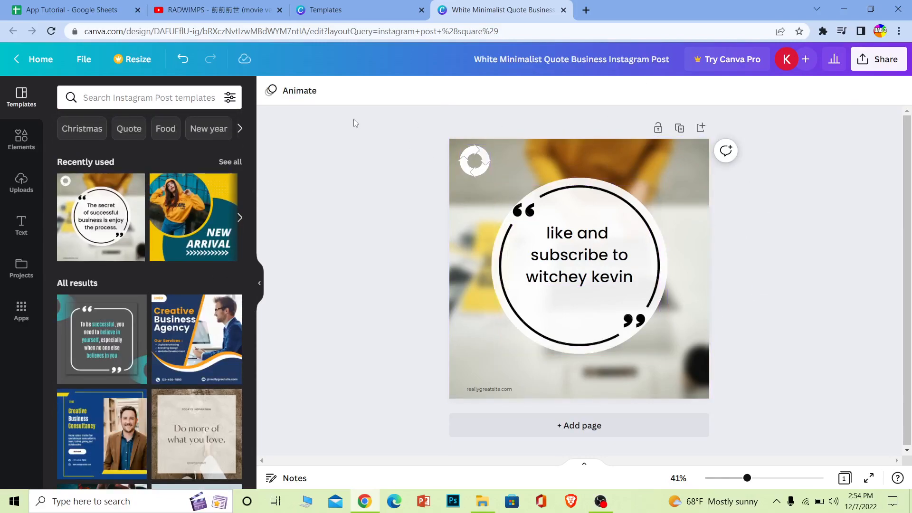
Step: Download the post via Share as a free watermarked PNG draft and dismiss the confirmation
click(878, 59)
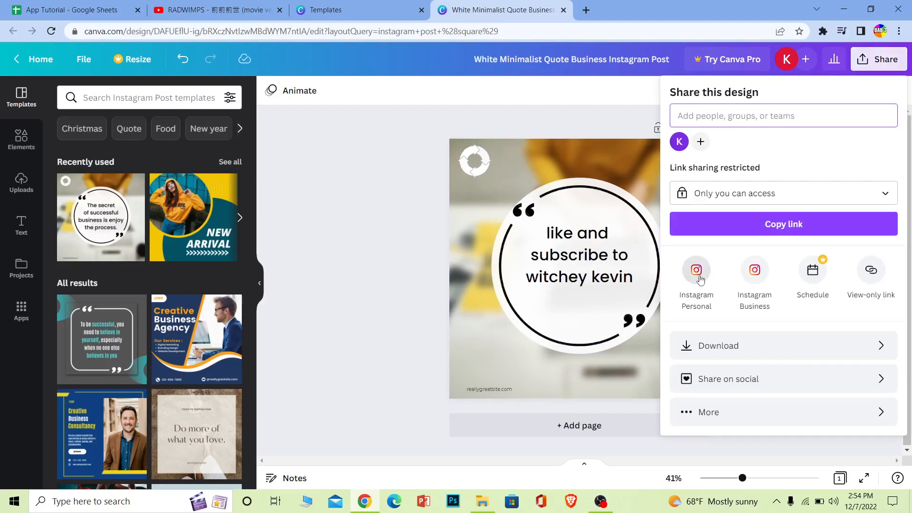
mouse_move(699, 280)
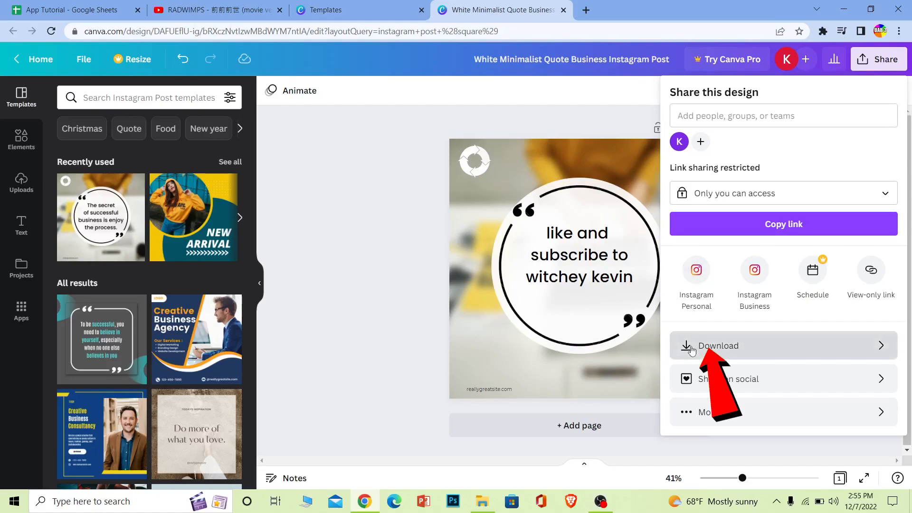
click(717, 346)
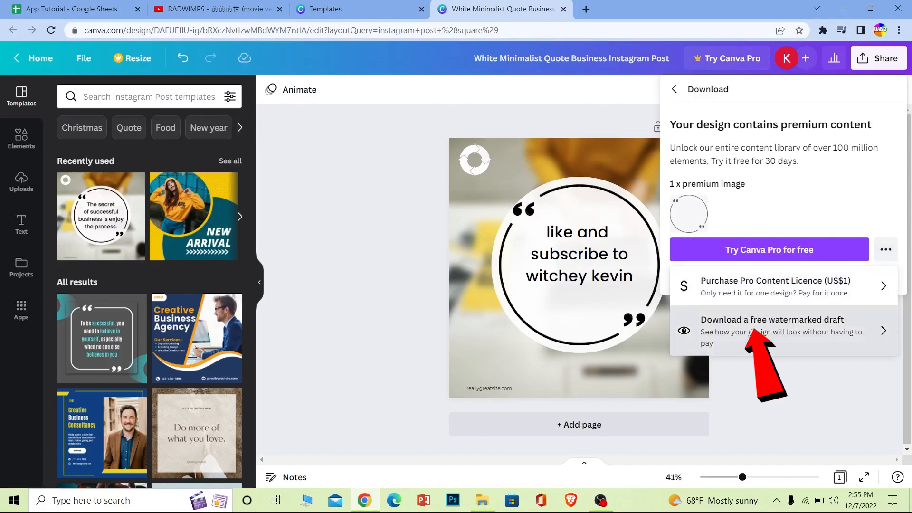
click(770, 319)
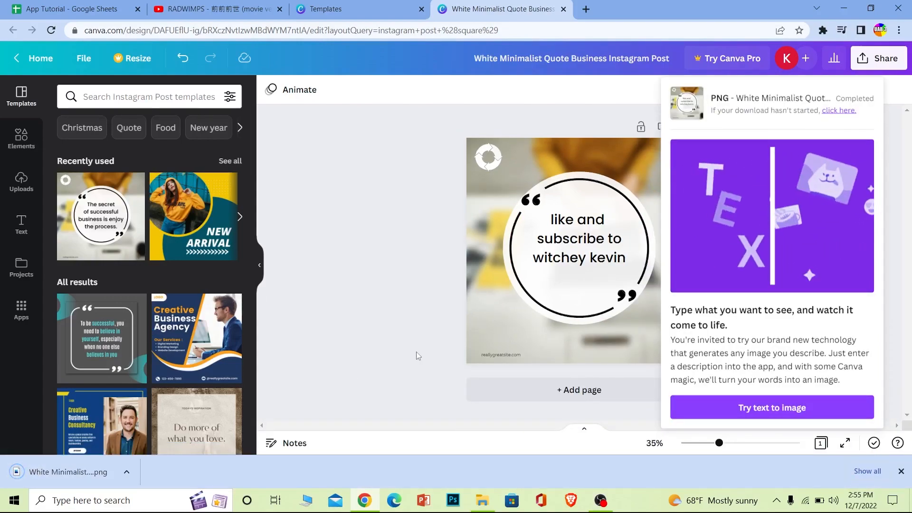
click(487, 157)
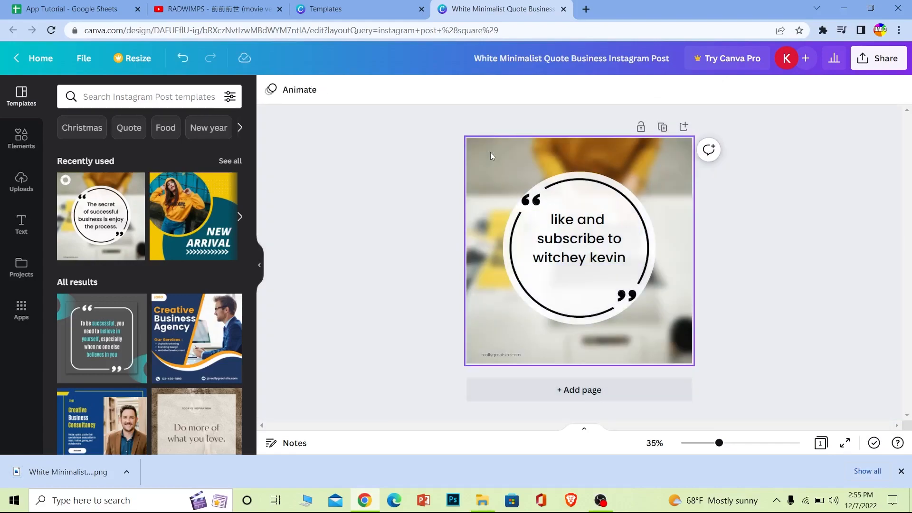
Step: Delete the quote-mark and circle-border graphic, leaving plain text on the white circle
click(578, 250)
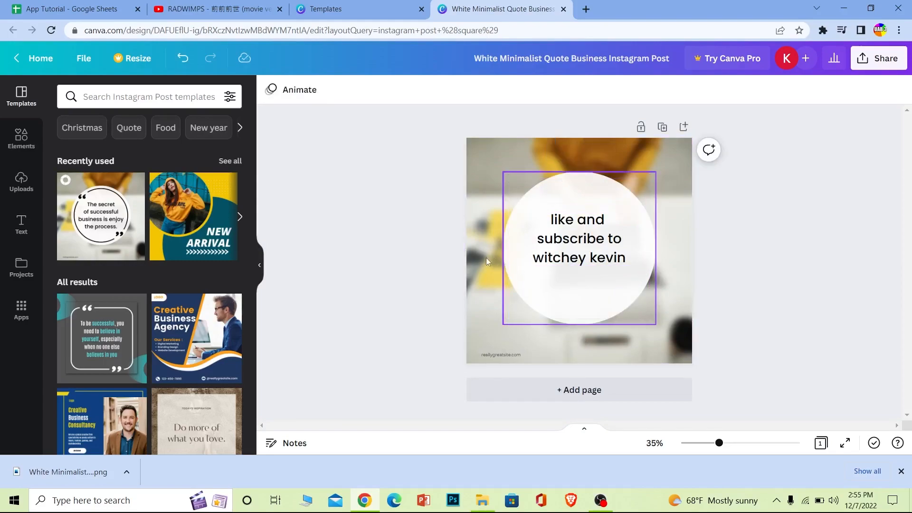
mouse_move(571, 208)
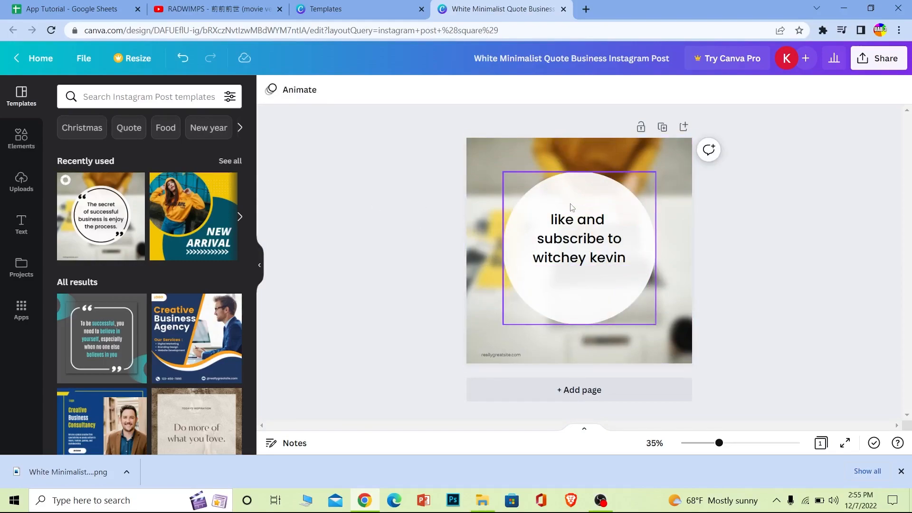
click(390, 145)
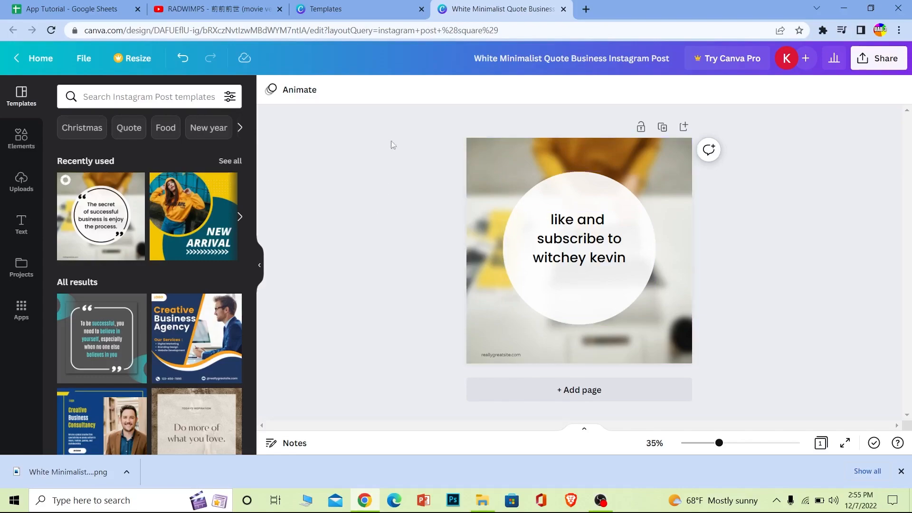